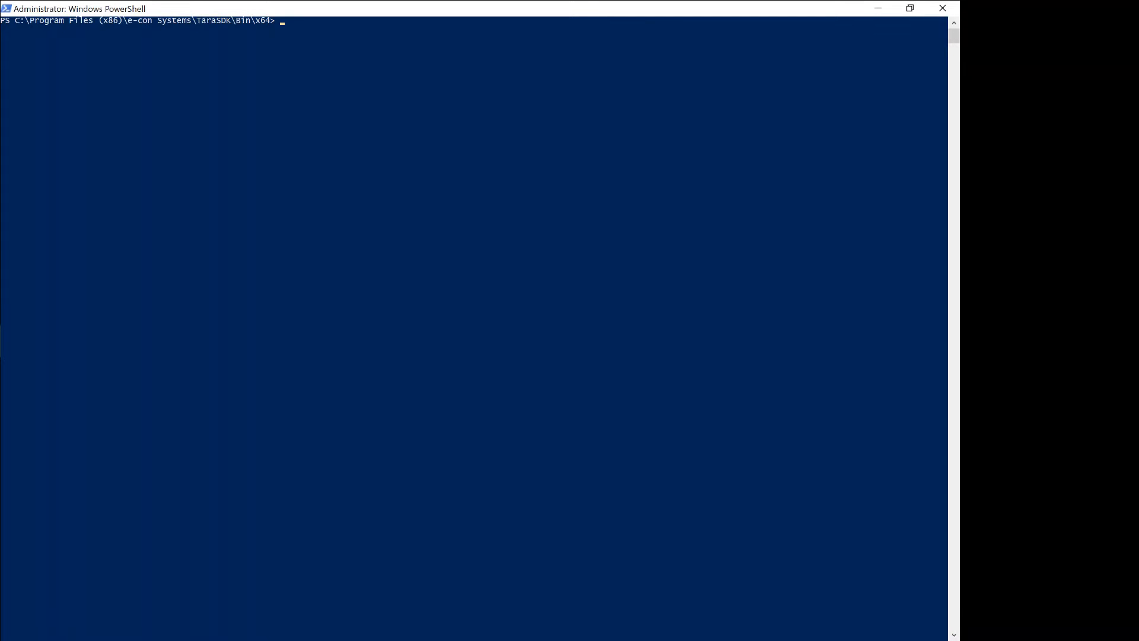
- List the TaraSDK Bin\x64 folder with ls, then narrow it to the executables with ls *exe
key("Return")
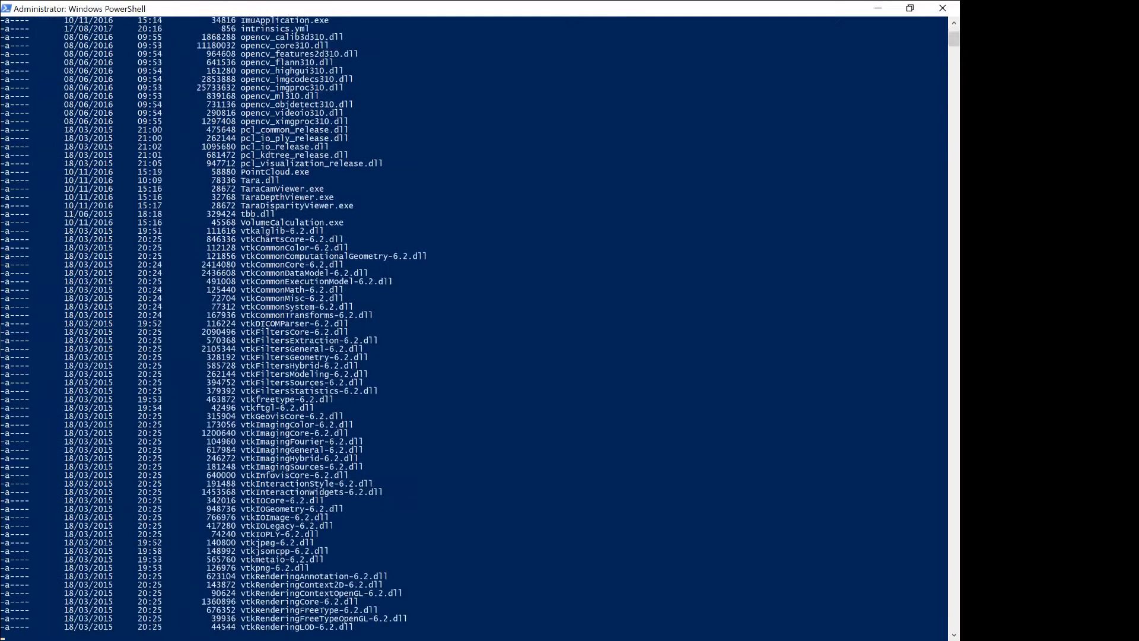
scroll("down", 3)
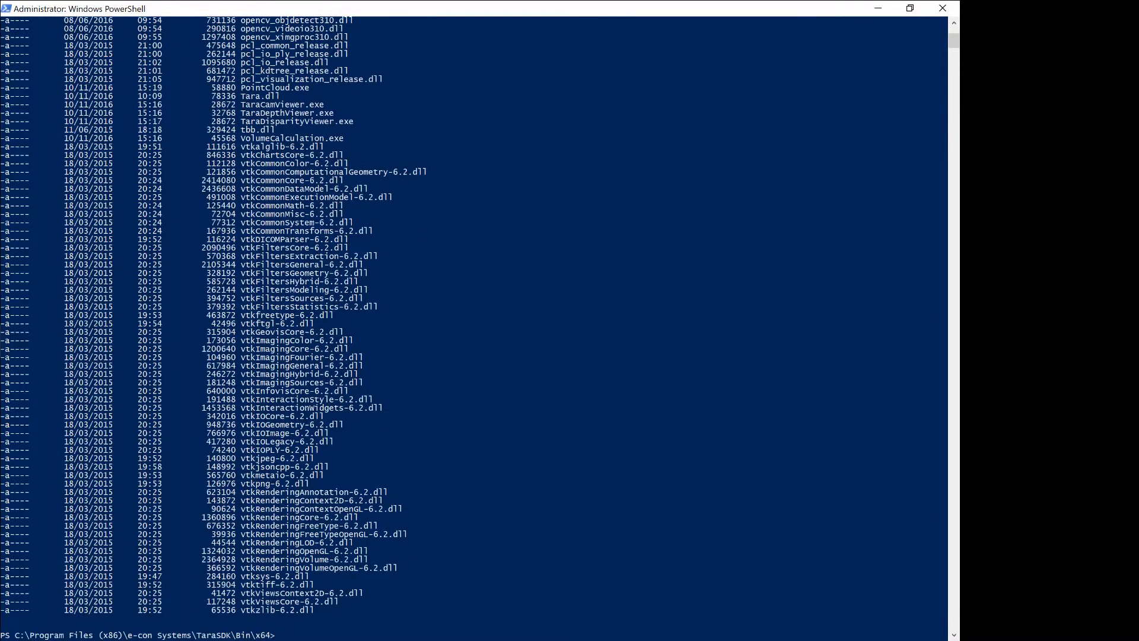
type("ls *exe")
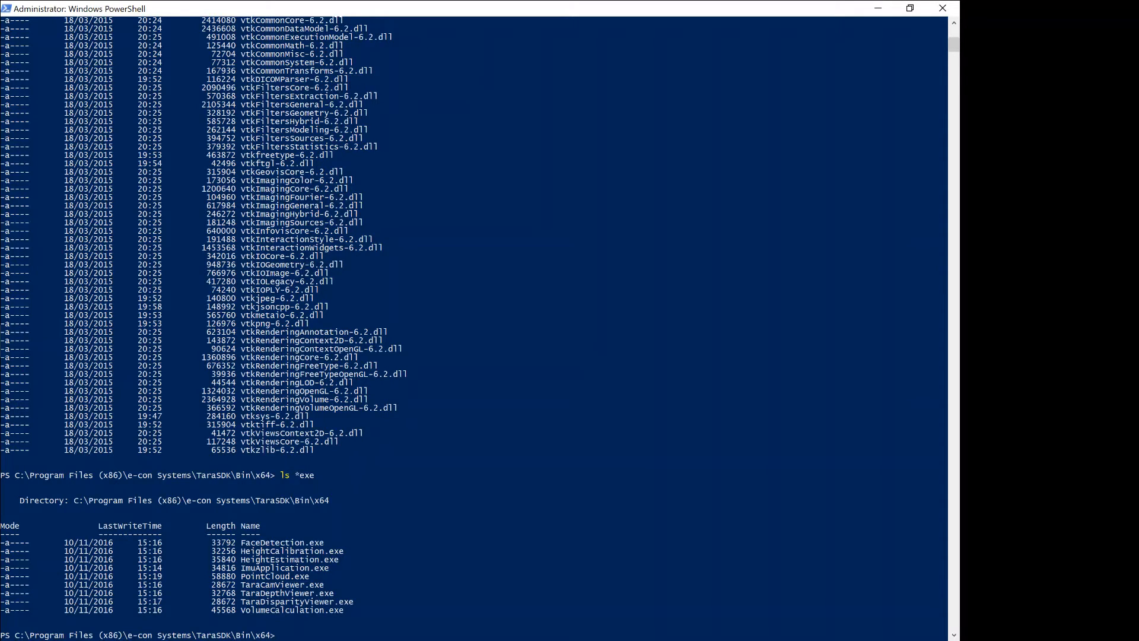
- Run TaraCamViewer.exe against device ID 2, the See3CAM_Stereo, to stream at 752x480
type("taracam")
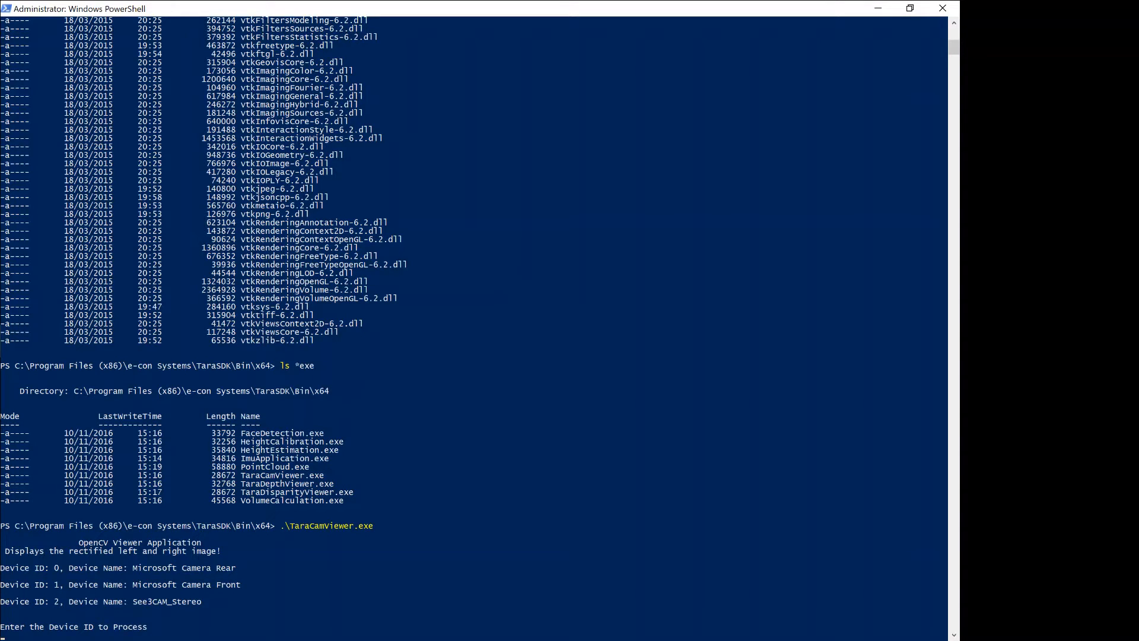
type("2")
type("0")
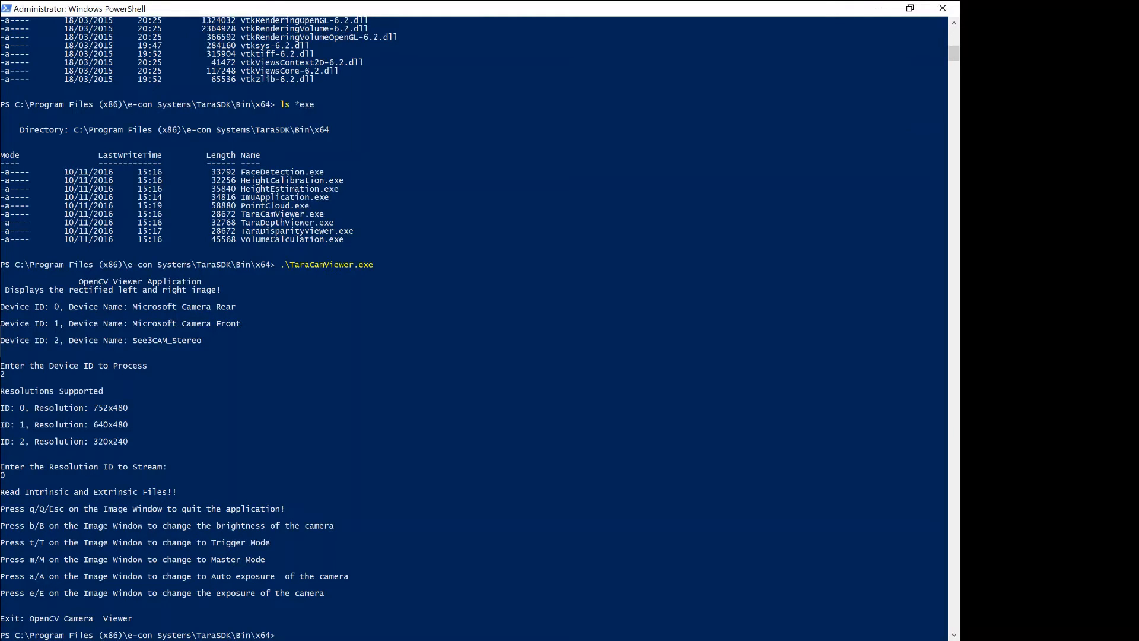
type("tarade")
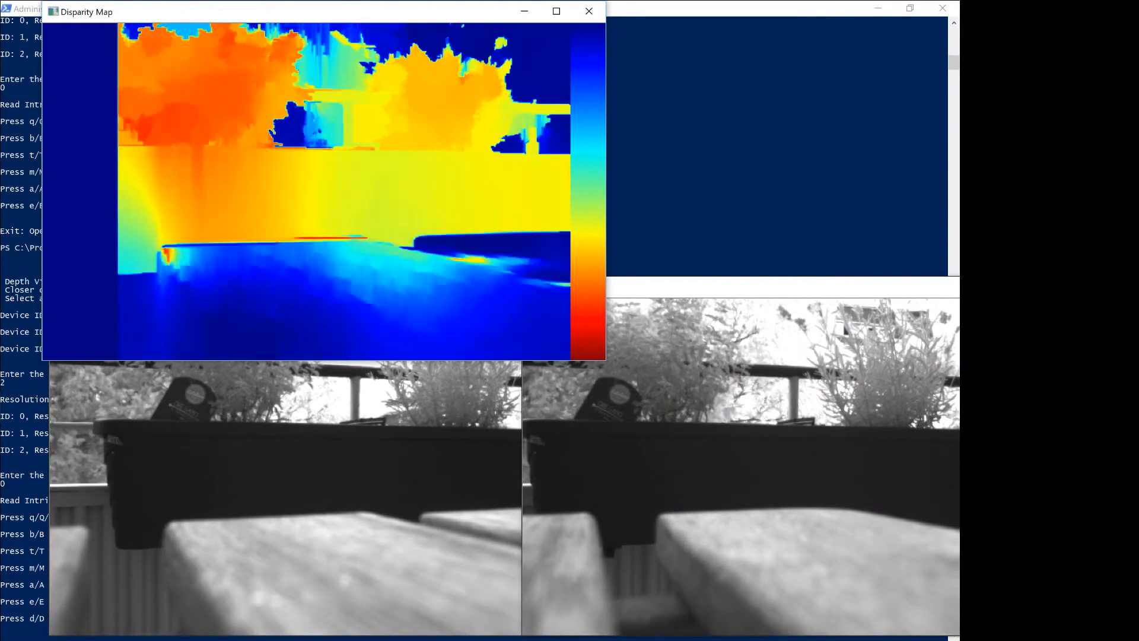
- Measure three spots on the disparity map, reading 84.7717 cm, 295.613 cm and 76.6149 cm
left_click(306, 193)
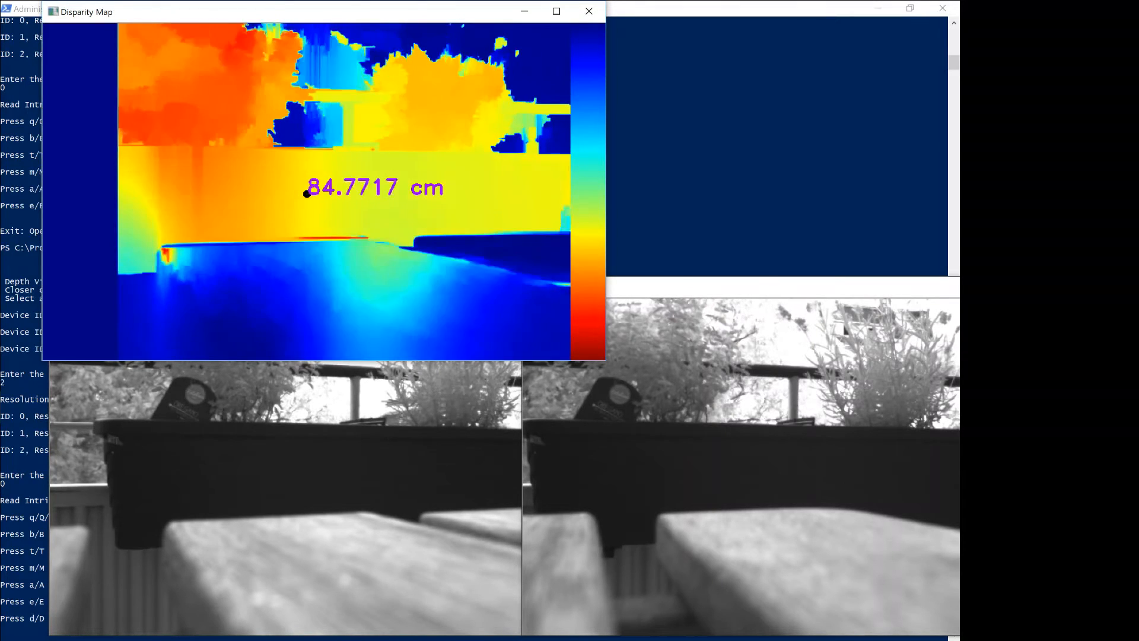
left_click(322, 287)
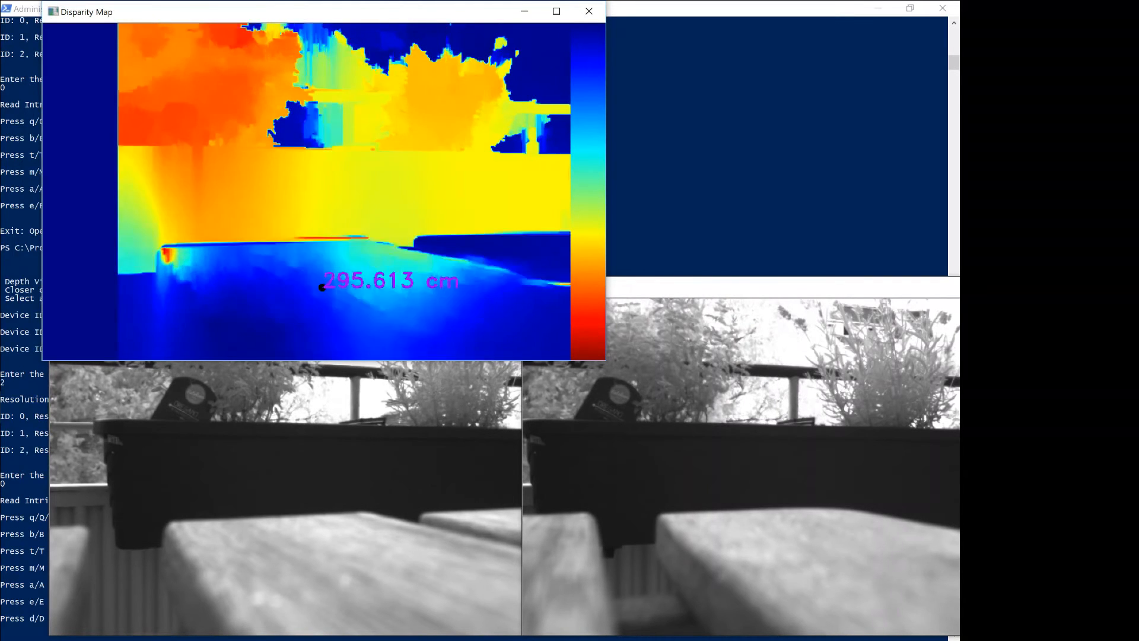
left_click(255, 179)
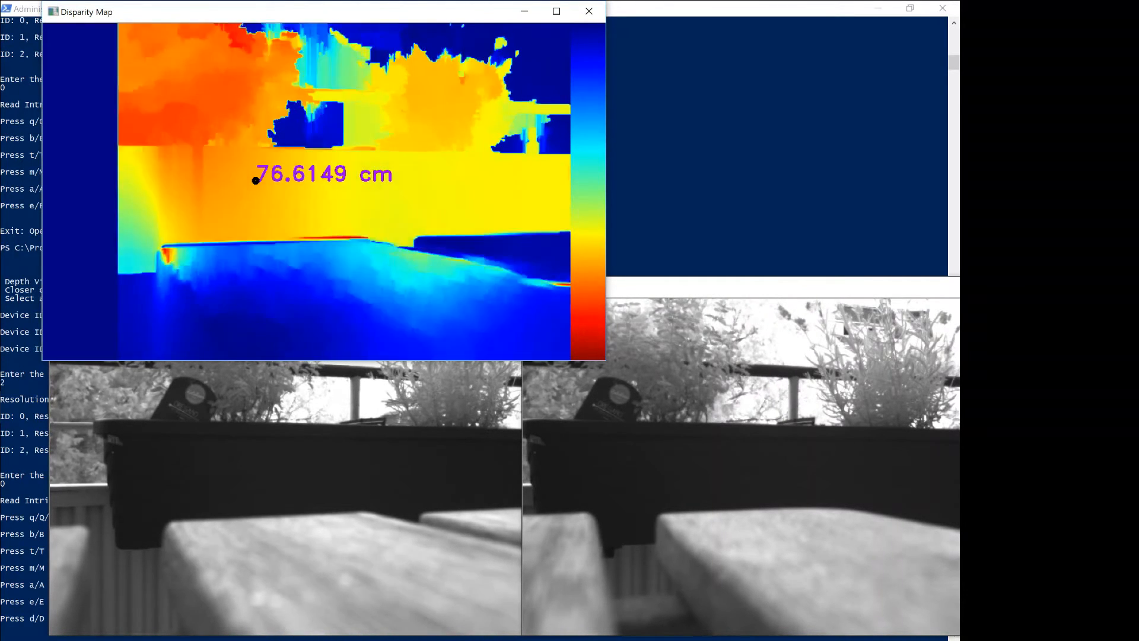